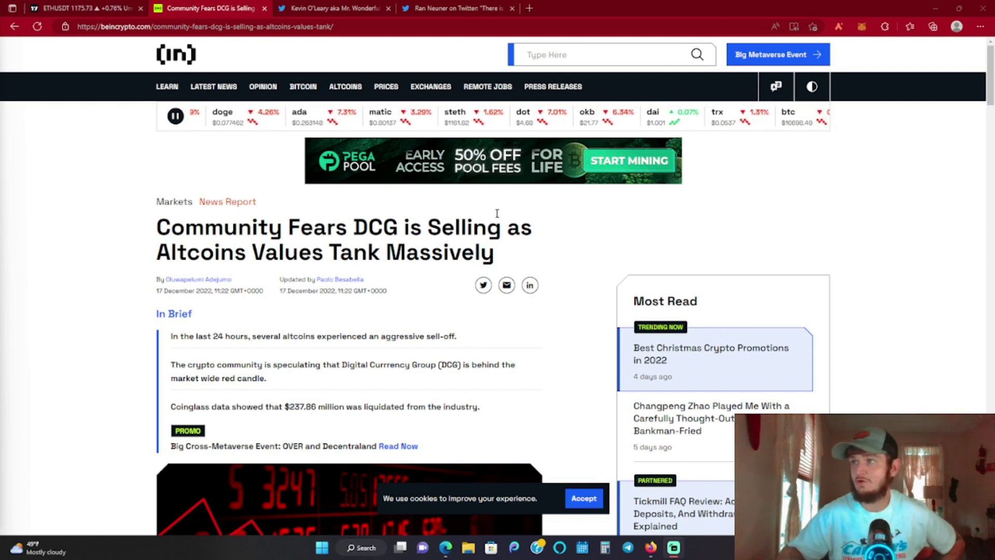
Switch to Ran Neuner's tweet suggesting DCG is dumping assets to repay a loan.
left_click(454, 8)
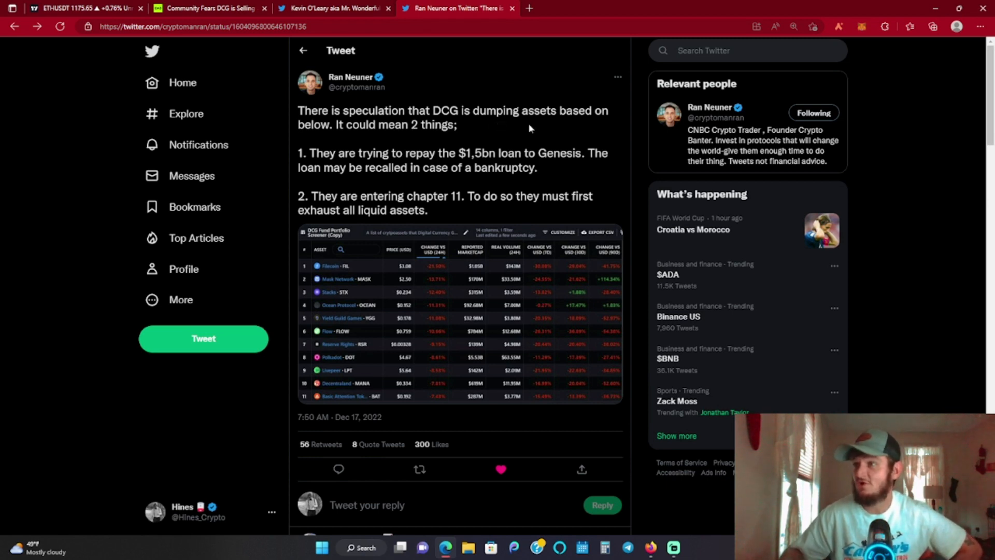
mouse_move(396, 136)
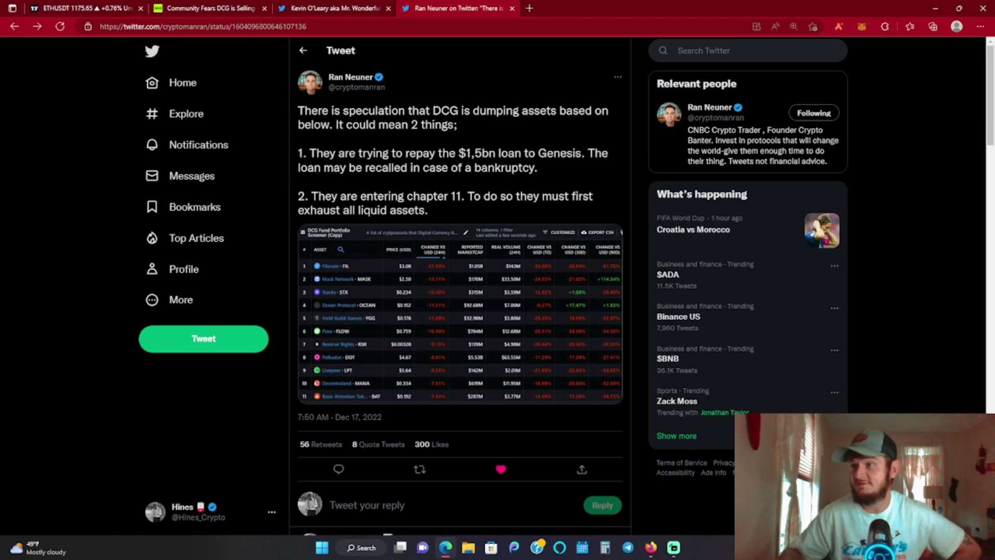
mouse_move(332, 184)
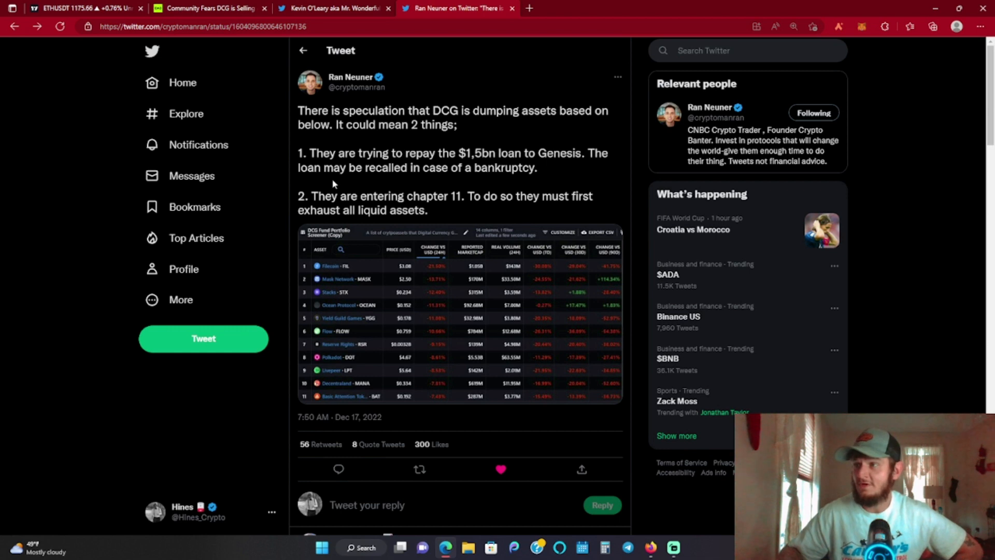
mouse_move(353, 189)
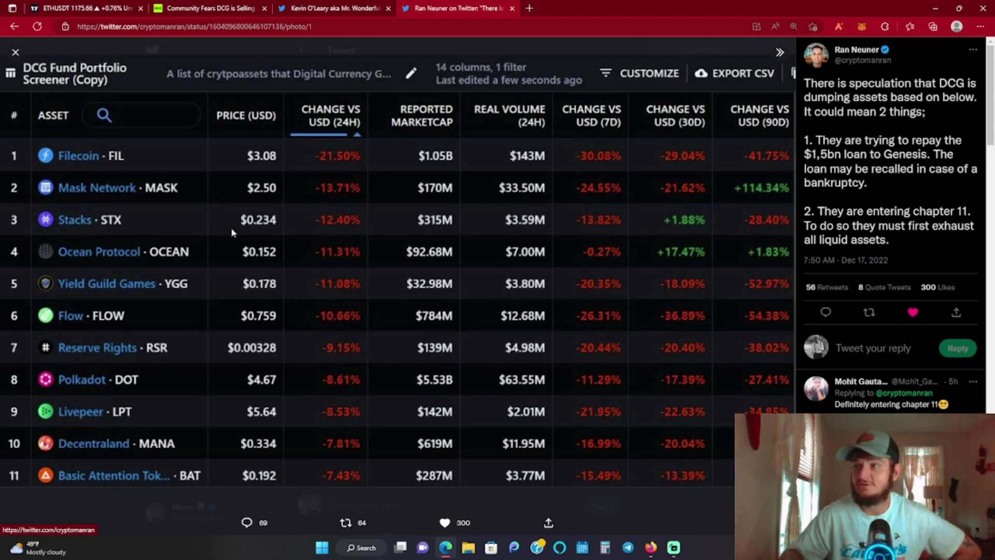
mouse_move(200, 159)
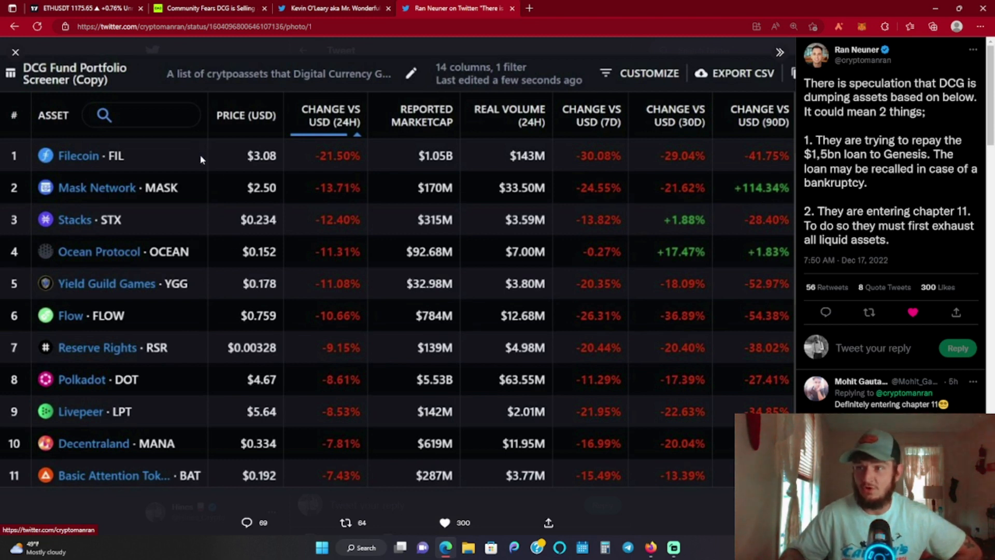
mouse_move(170, 224)
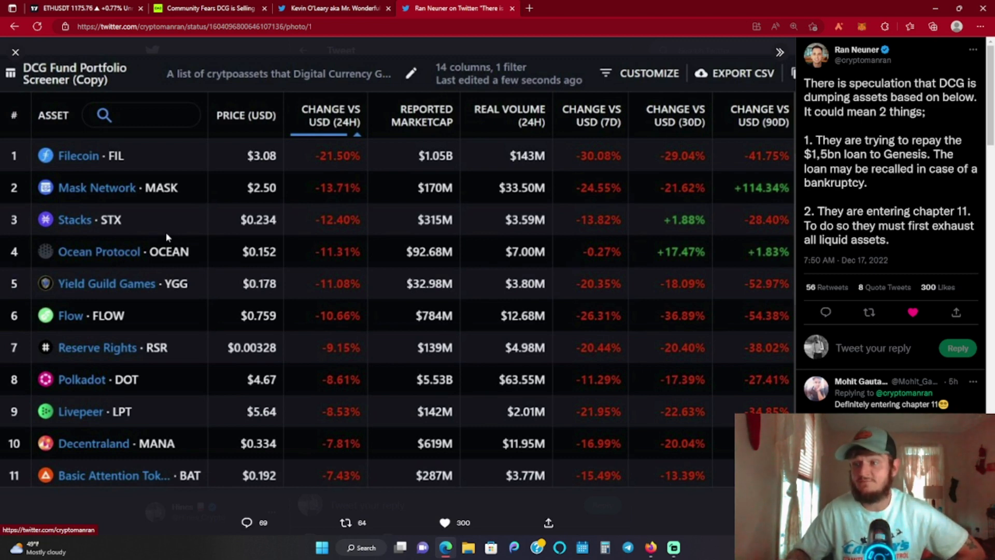
mouse_move(183, 263)
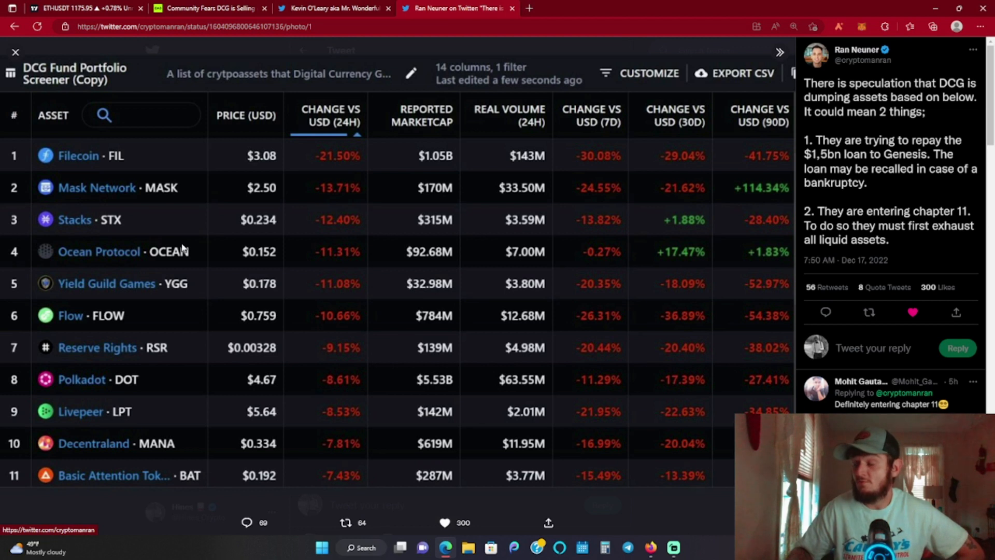
mouse_move(203, 256)
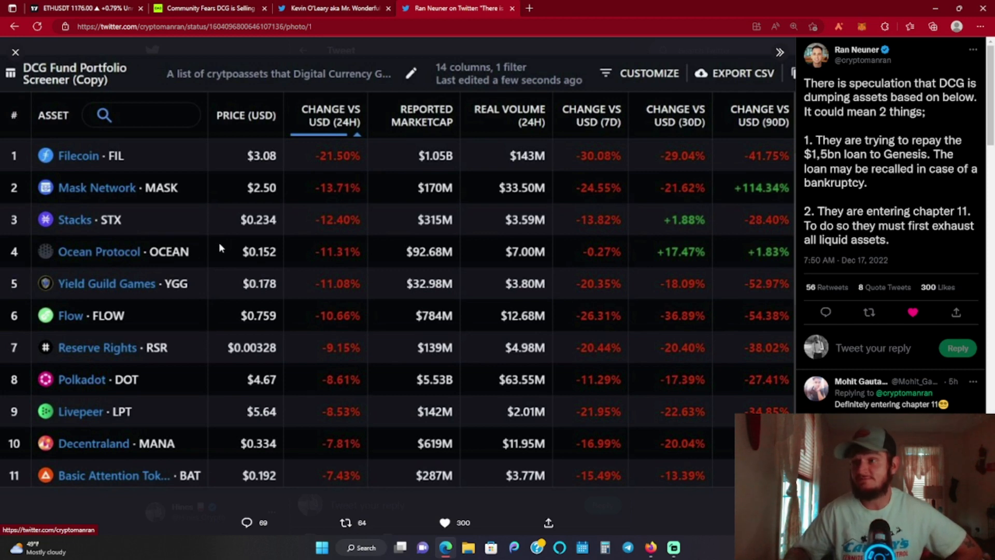
mouse_move(247, 144)
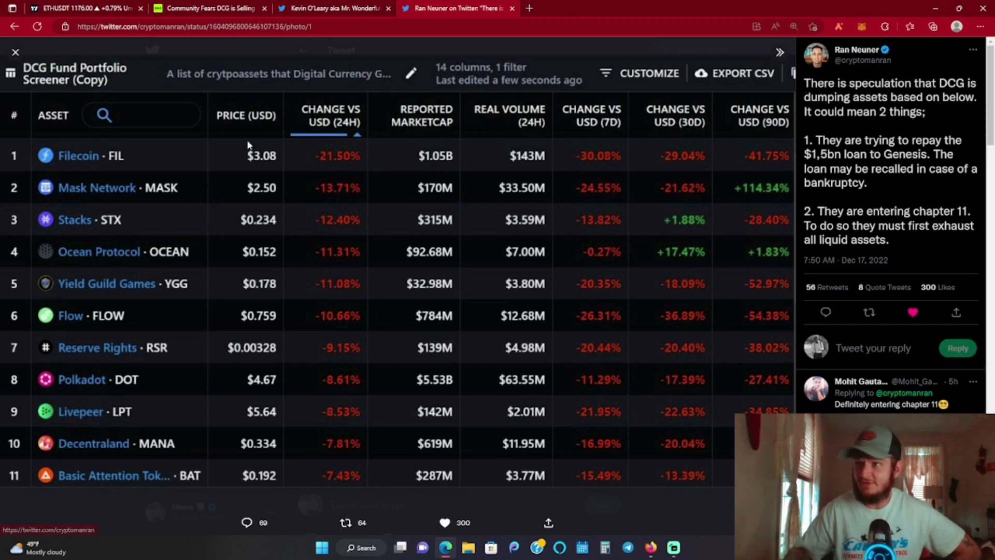
Return to the DCG sell-off article and scroll past the intro image to the market-loss paragraphs.
left_click(210, 9)
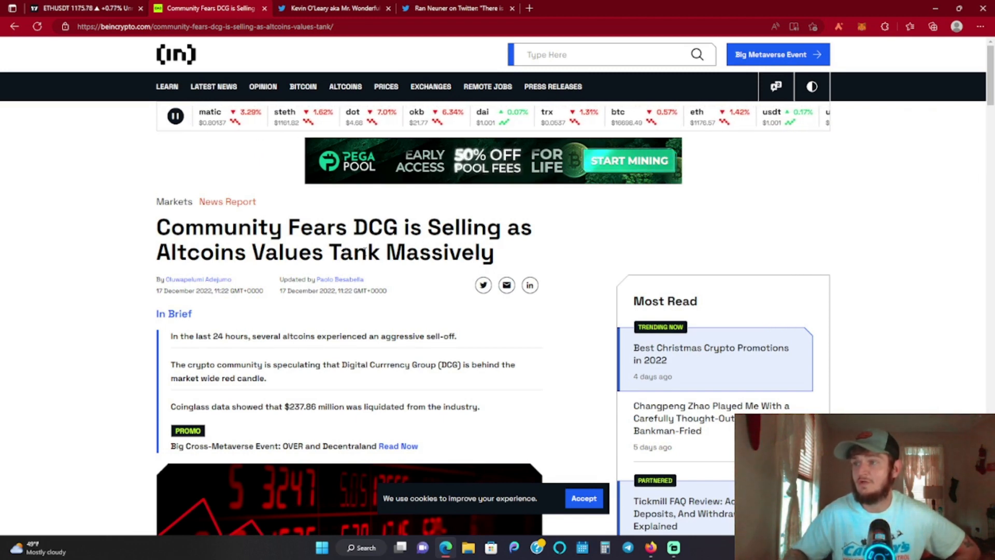
scroll("down", 3)
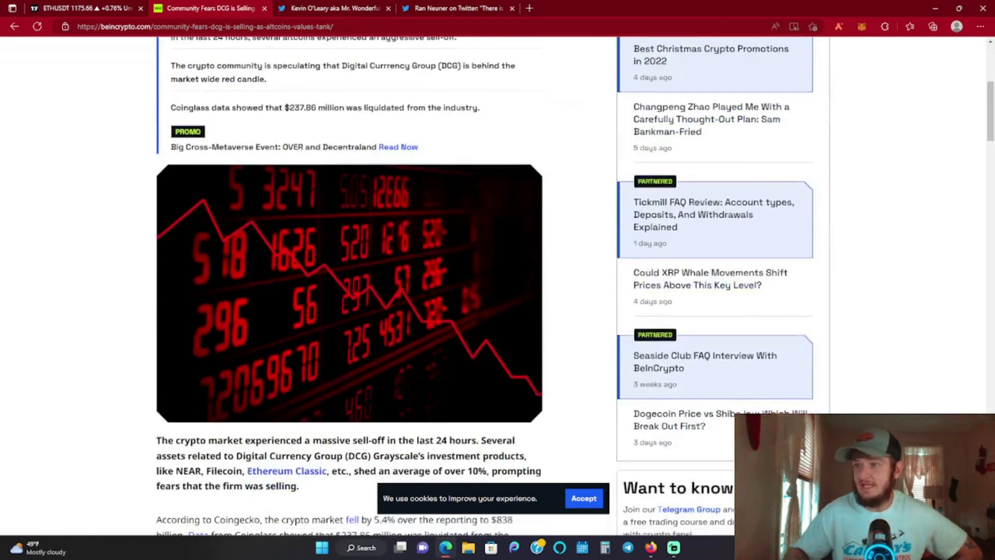
scroll("down", 3)
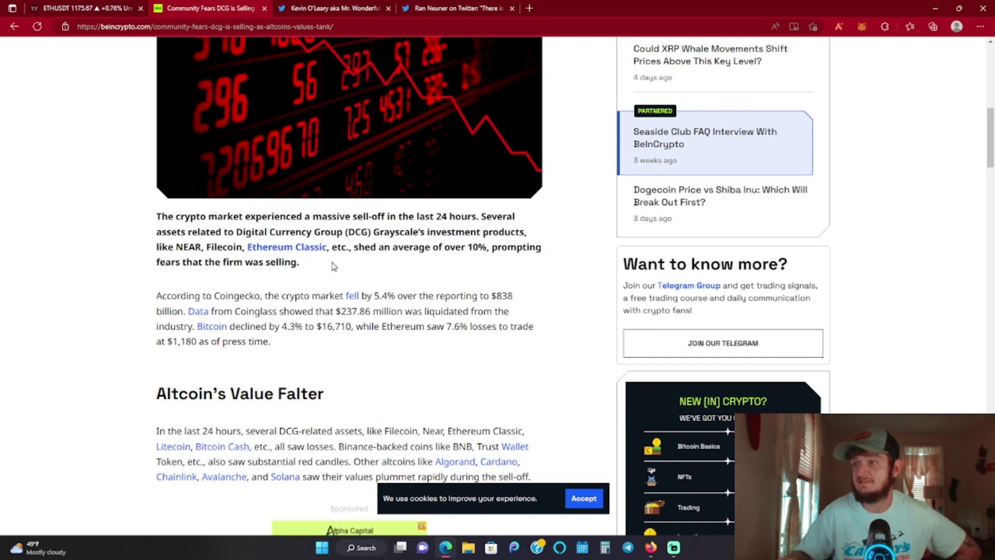
mouse_move(440, 271)
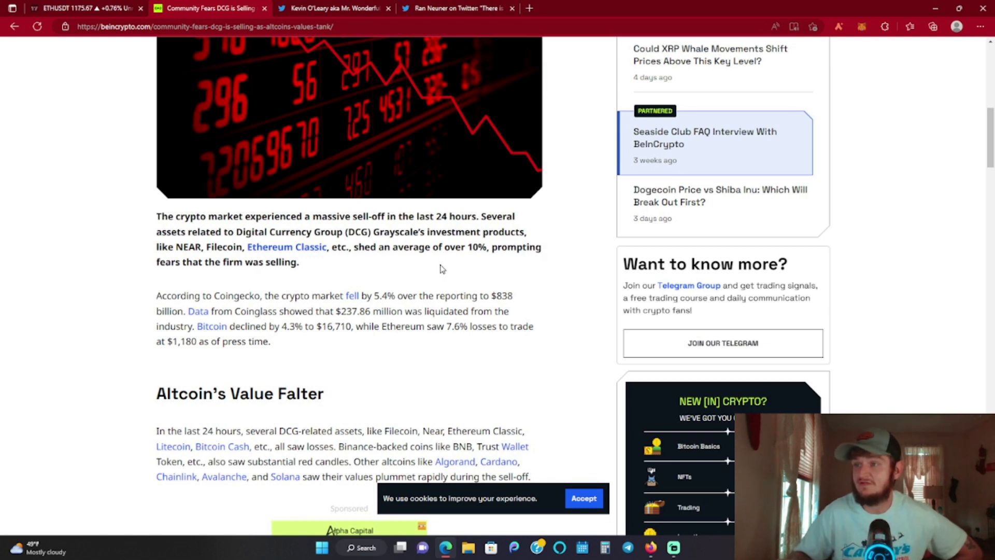
scroll("down", 3)
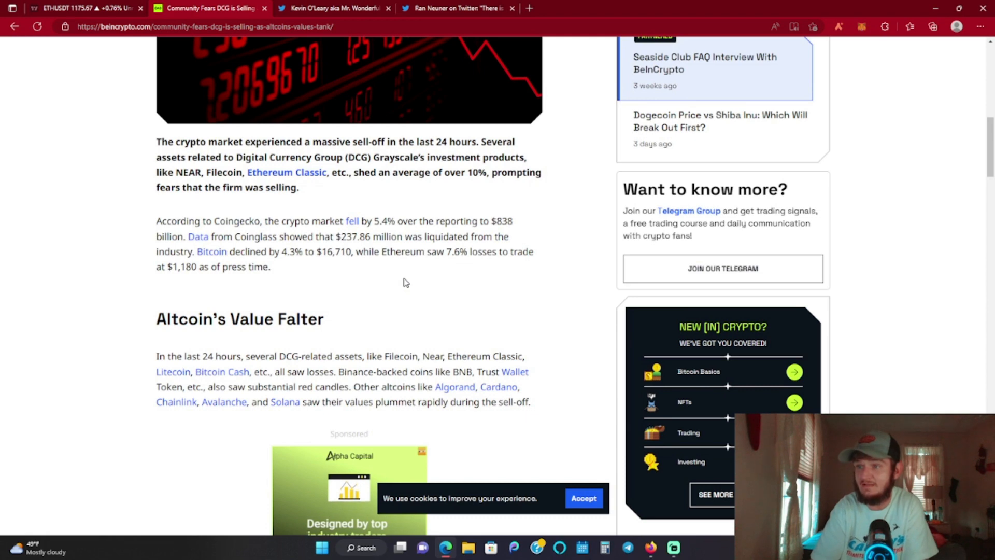
Scroll past the 'Altcoin's Value Falter' paragraph to the Dec 16–17, 2022 price chart.
scroll("down", 3)
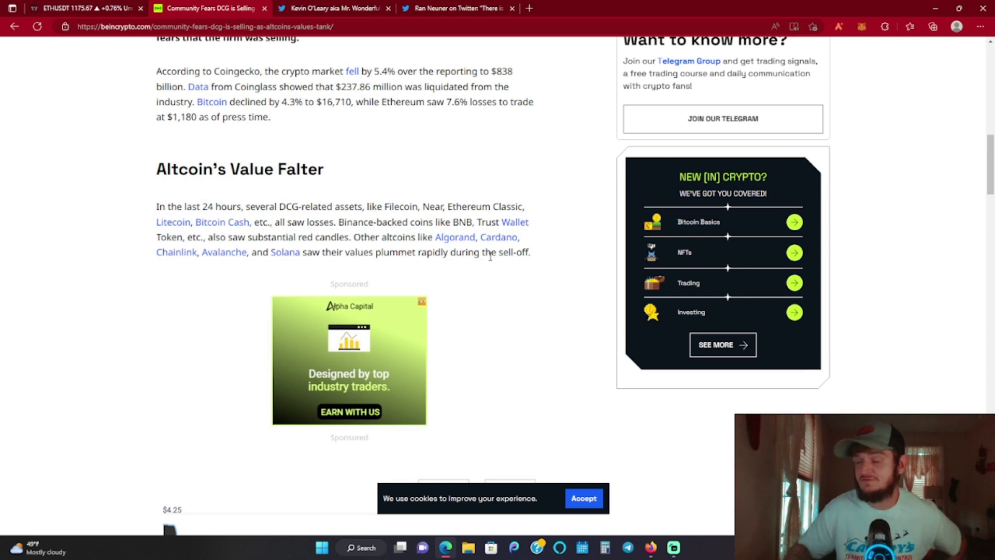
scroll("down", 3)
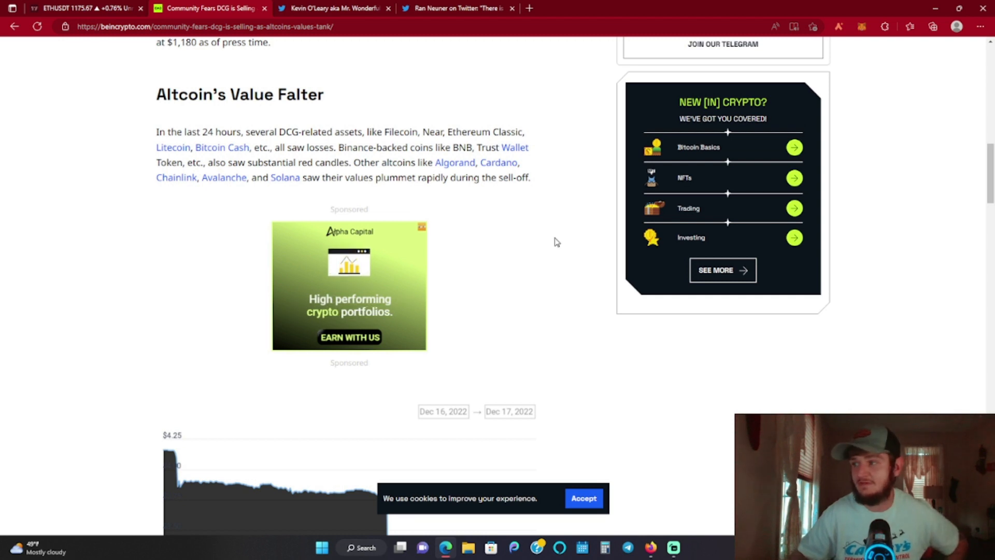
Scroll past the Filecoin chart to the SBF arrest and $5 billion Binance withdrawal paragraphs.
scroll("down", 3)
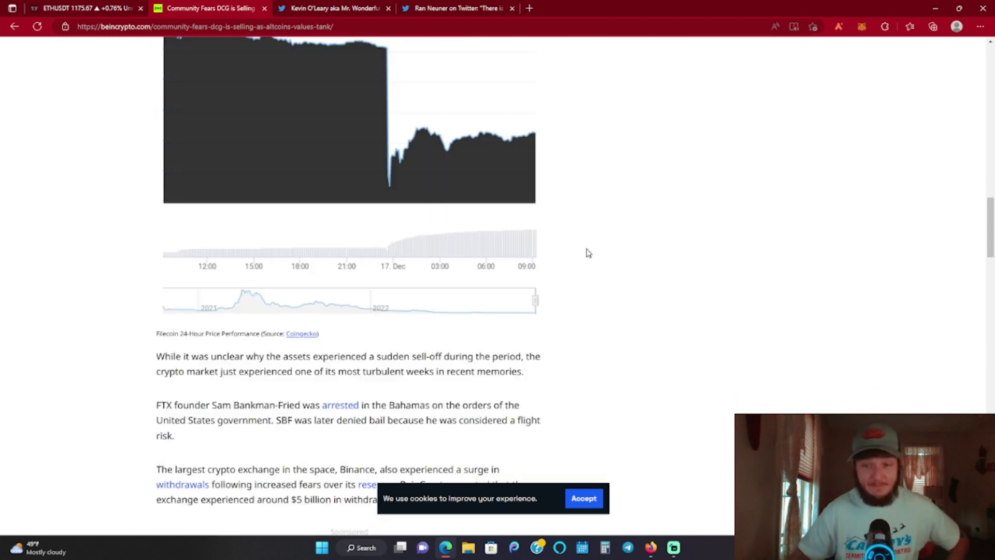
mouse_move(612, 272)
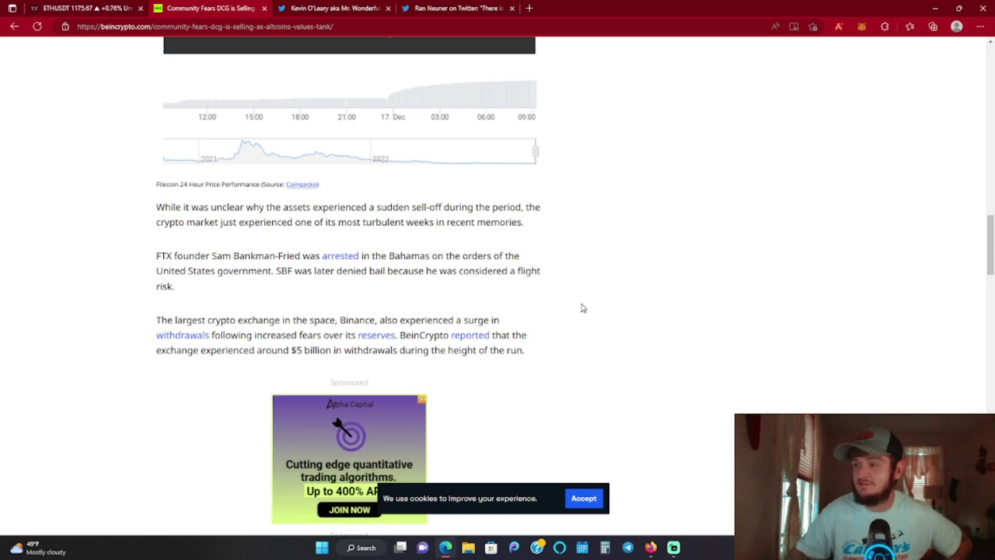
scroll("down", 3)
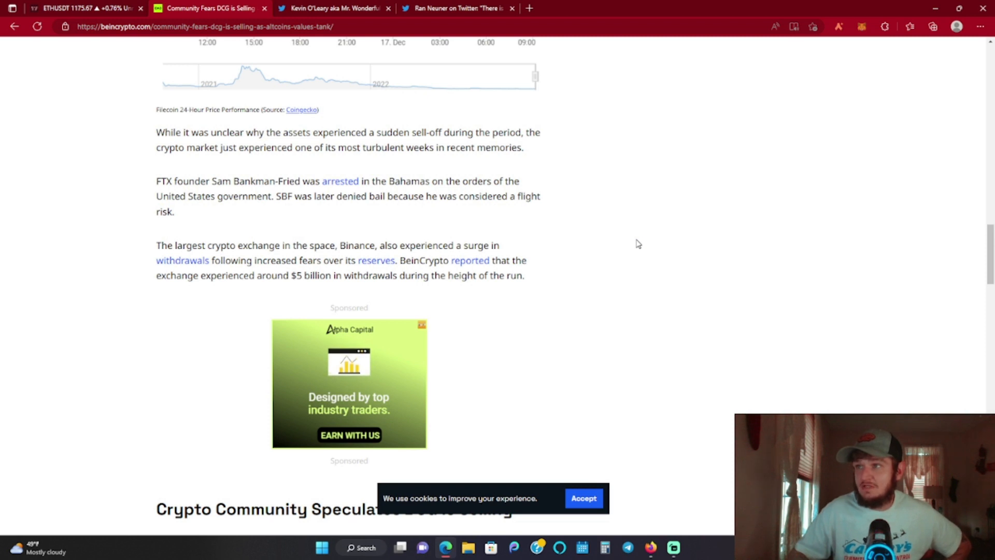
scroll("down", 3)
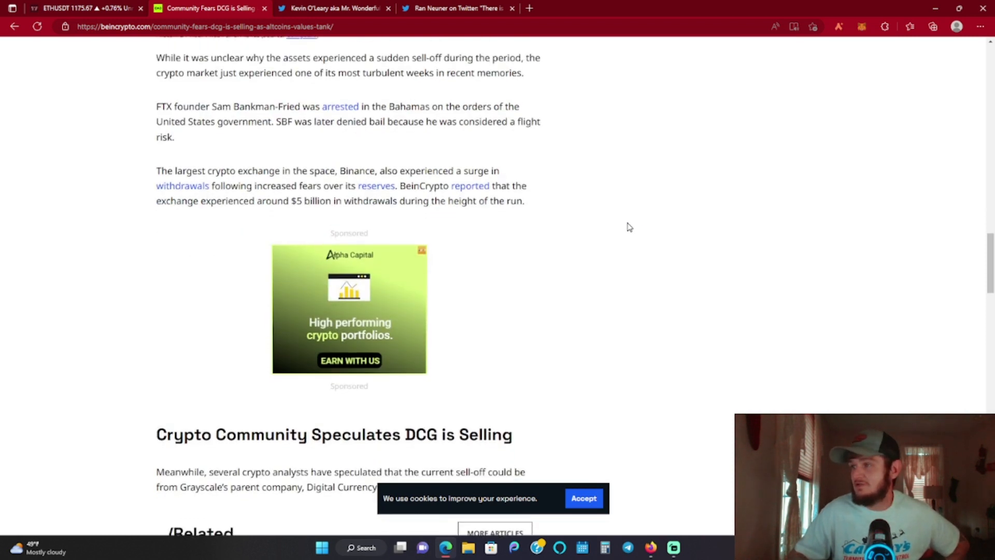
scroll("up", 3)
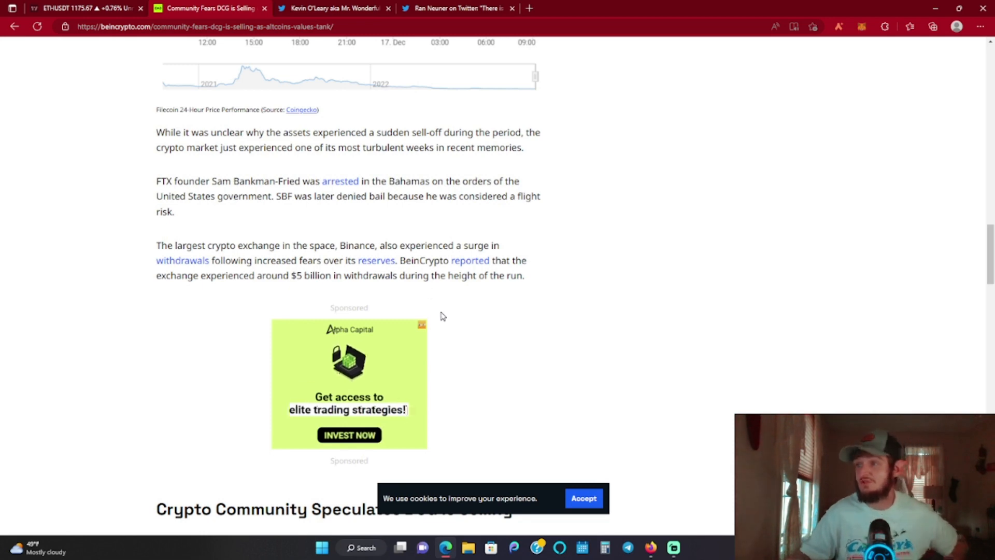
scroll("down", 3)
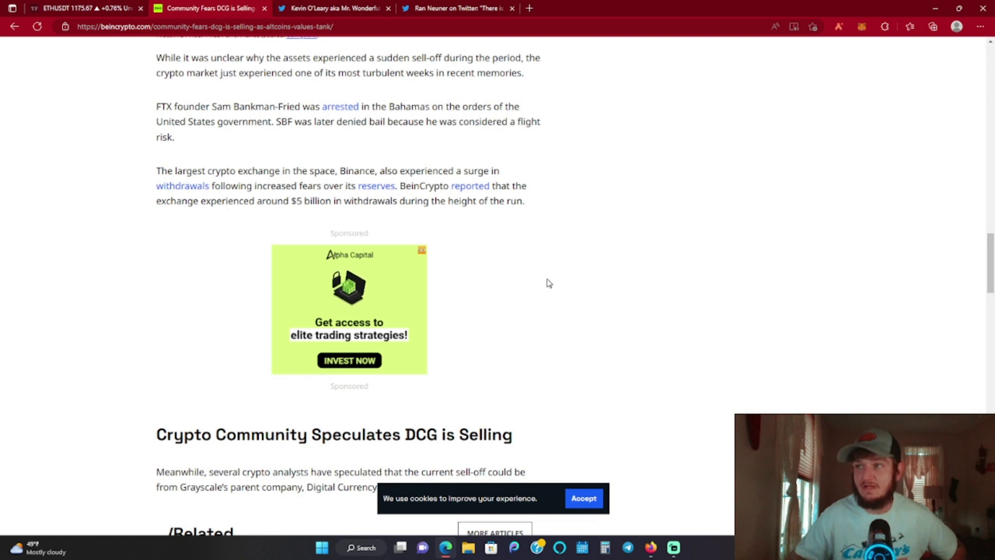
mouse_move(576, 267)
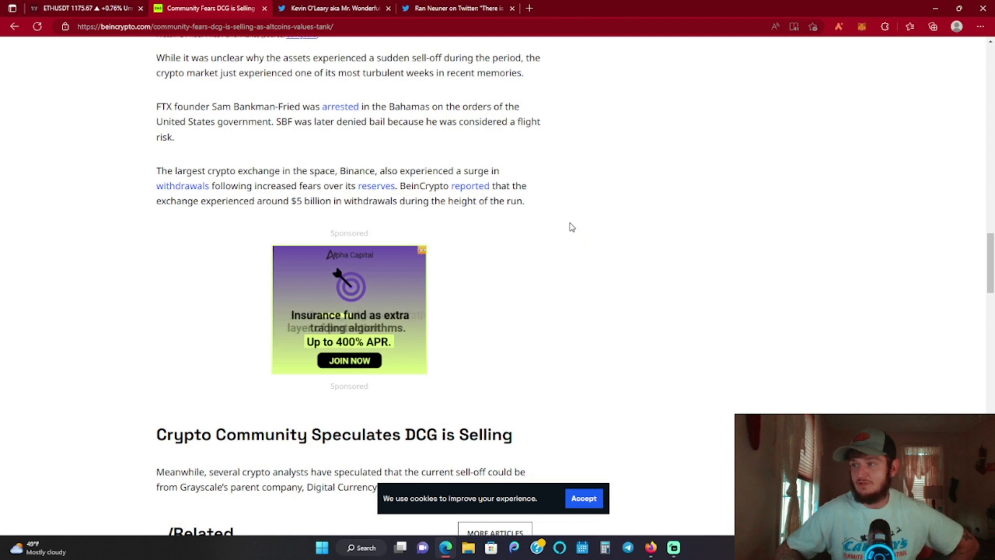
scroll("down", 3)
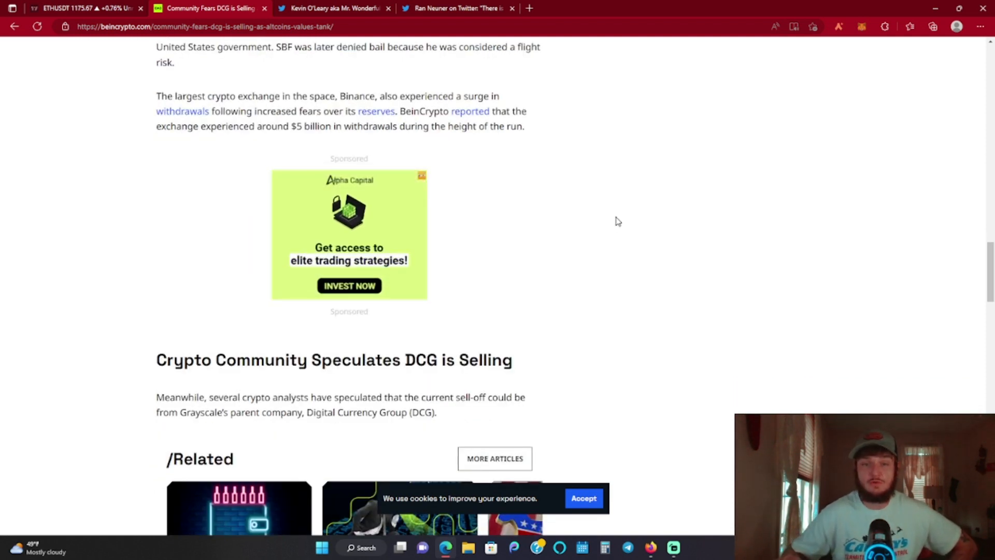
mouse_move(691, 242)
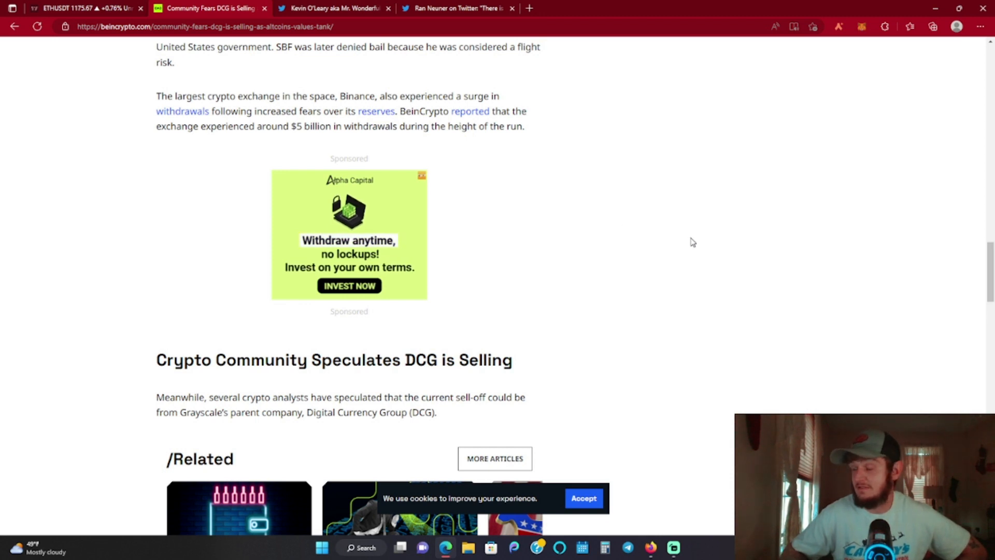
scroll("down", 3)
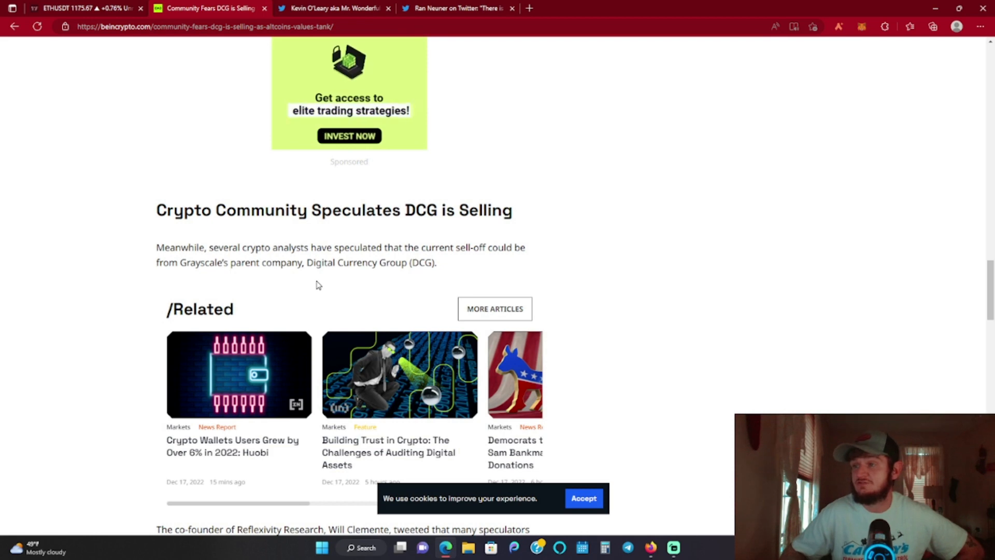
scroll("down", 3)
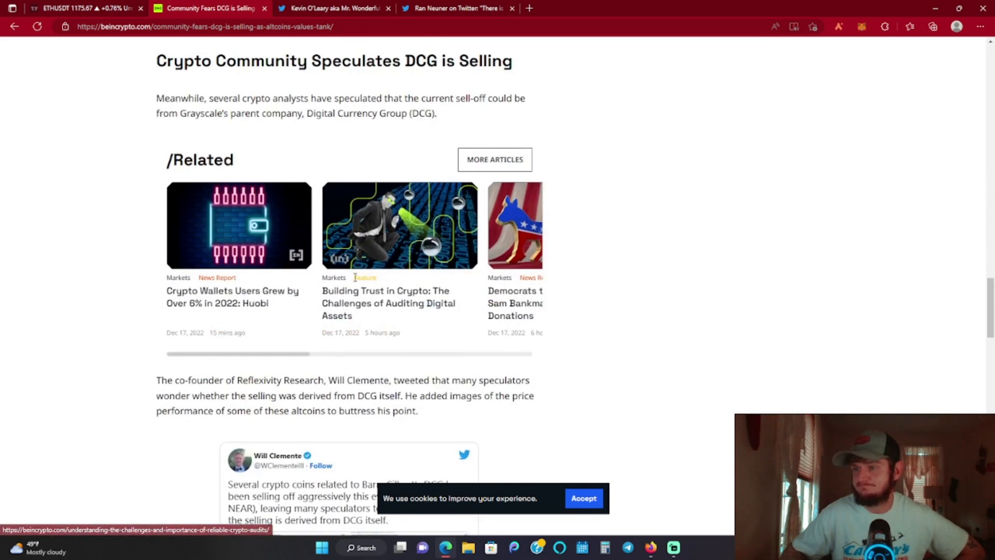
scroll("down", 3)
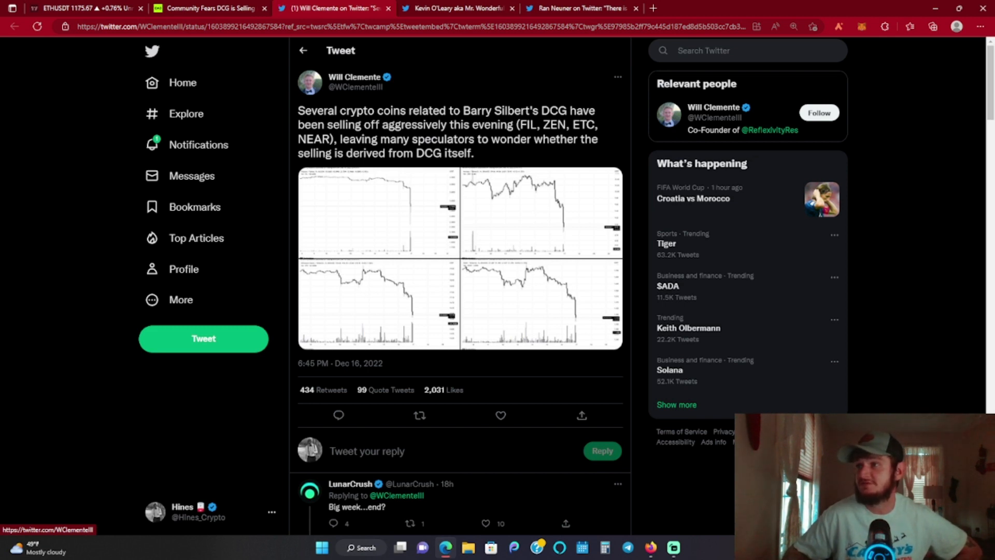
mouse_move(421, 232)
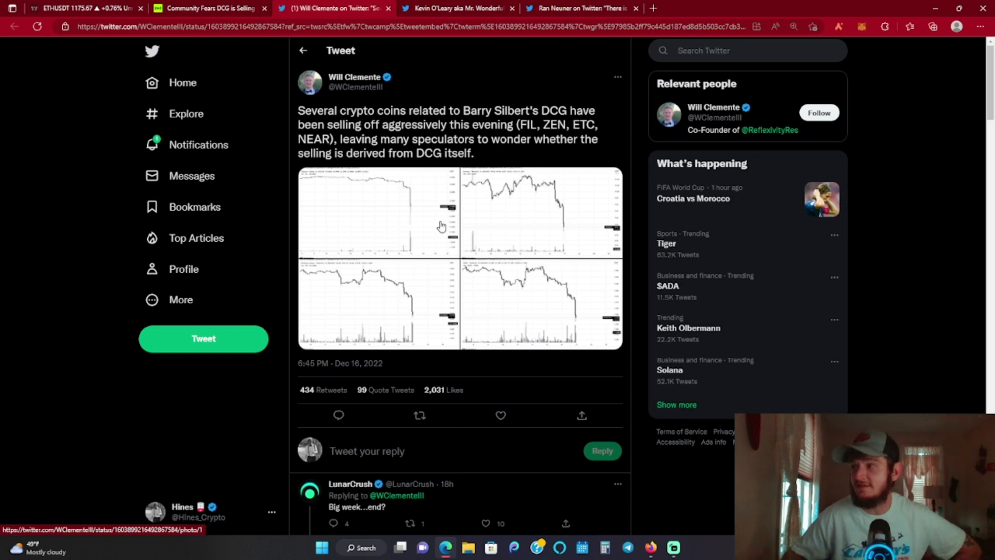
mouse_move(449, 236)
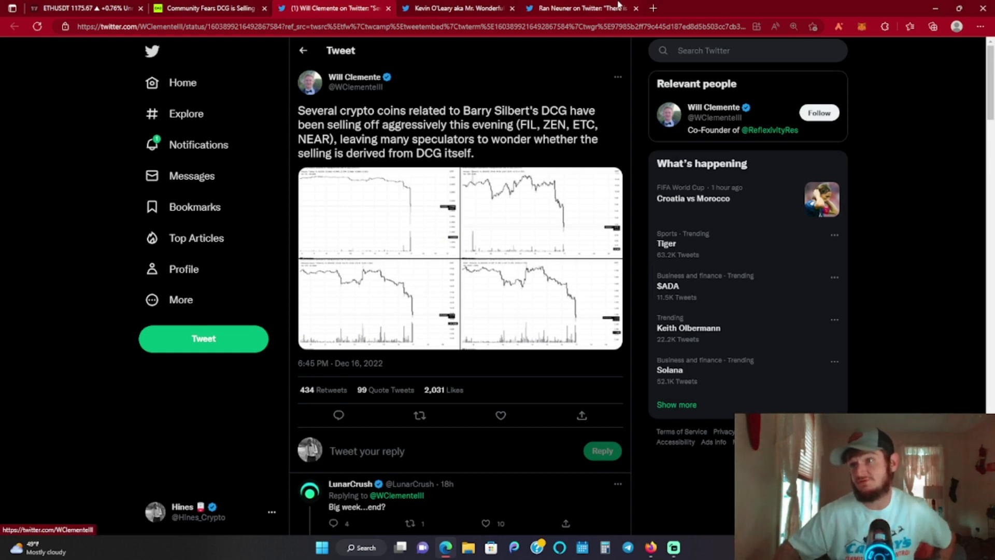
Reopen the BeInCrypto article showing Karl's bankruptcy remark and the Grayscale trusts table.
left_click(209, 8)
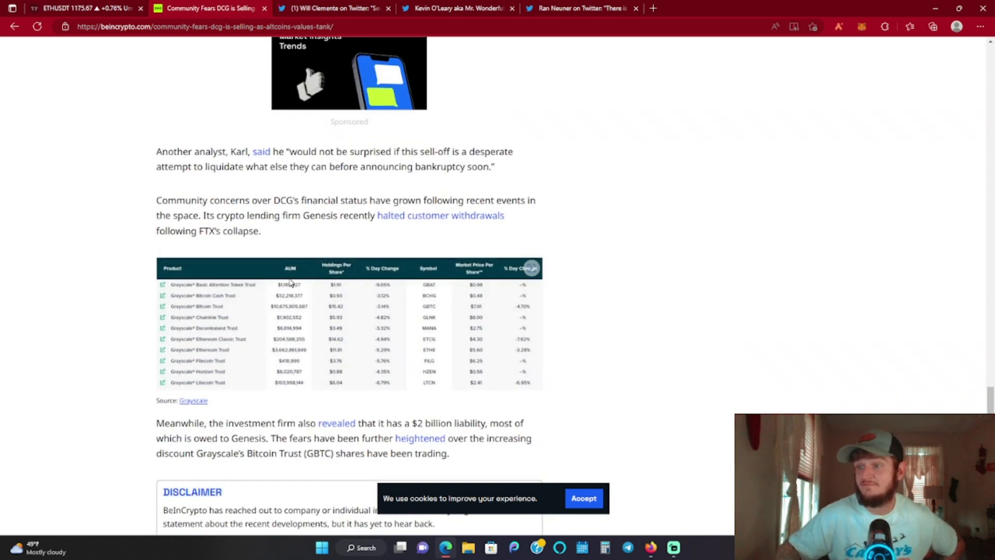
scroll("down", 3)
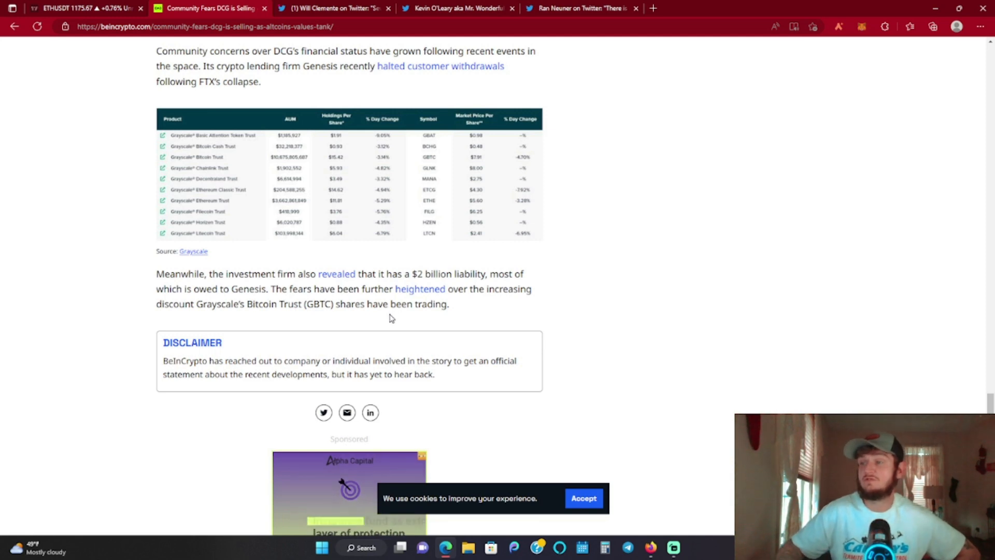
scroll("down", 3)
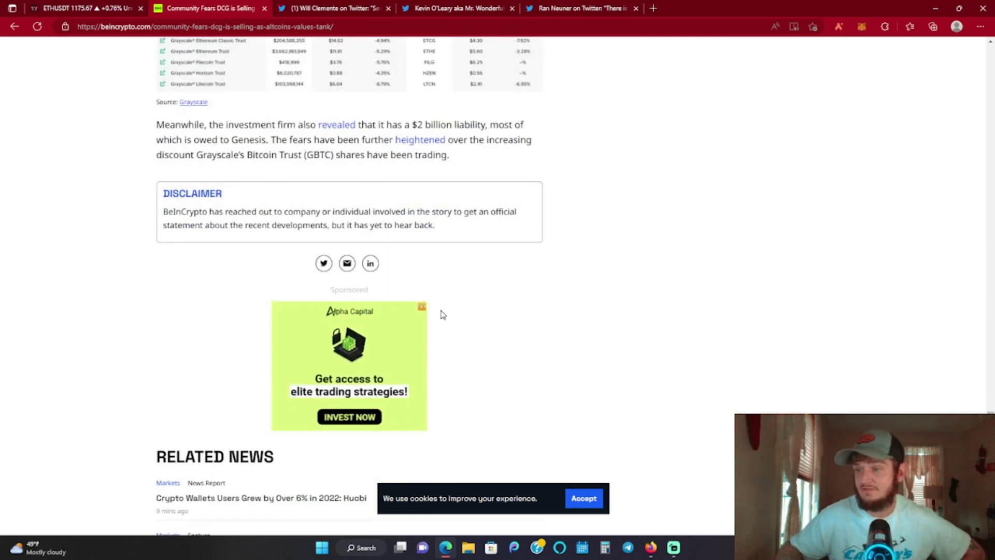
scroll("down", 3)
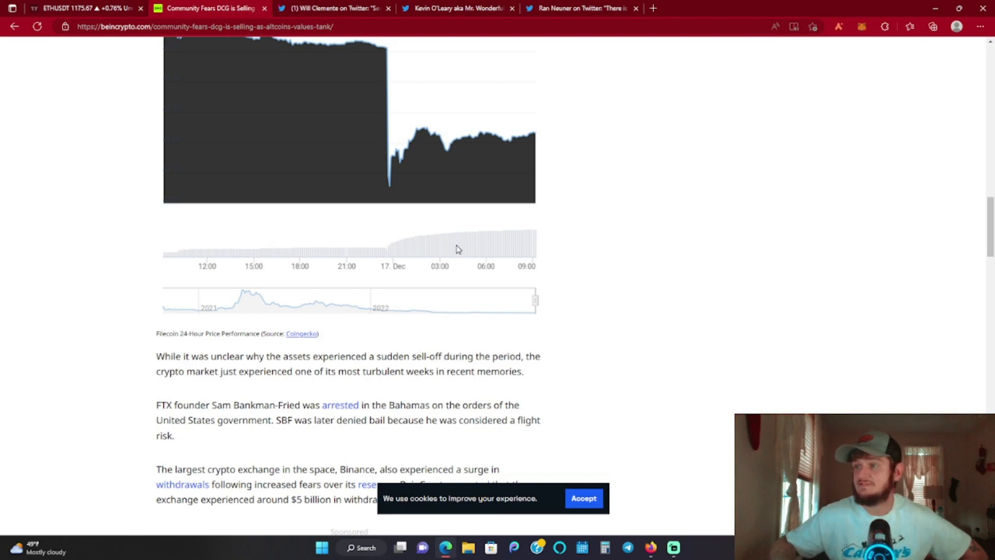
scroll("up", 3)
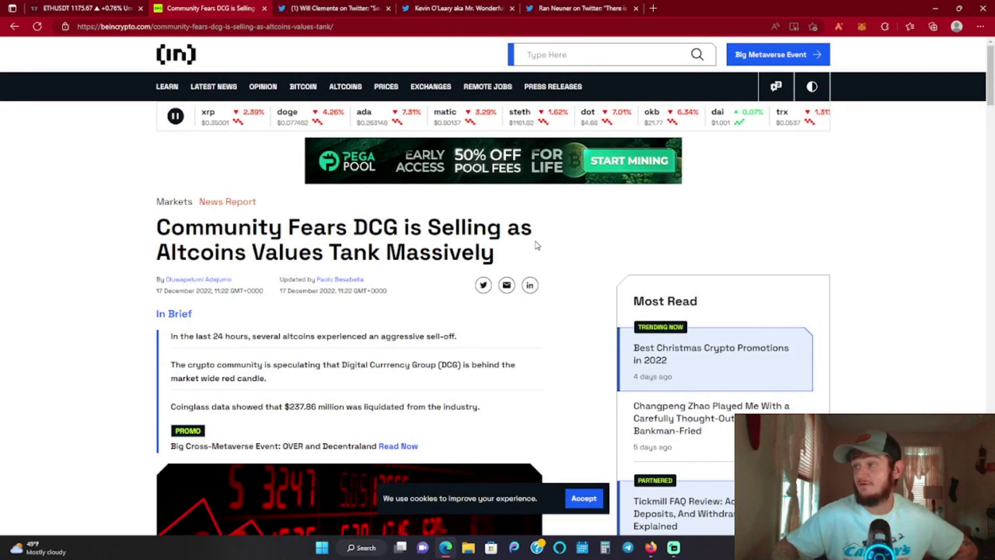
scroll("down", 3)
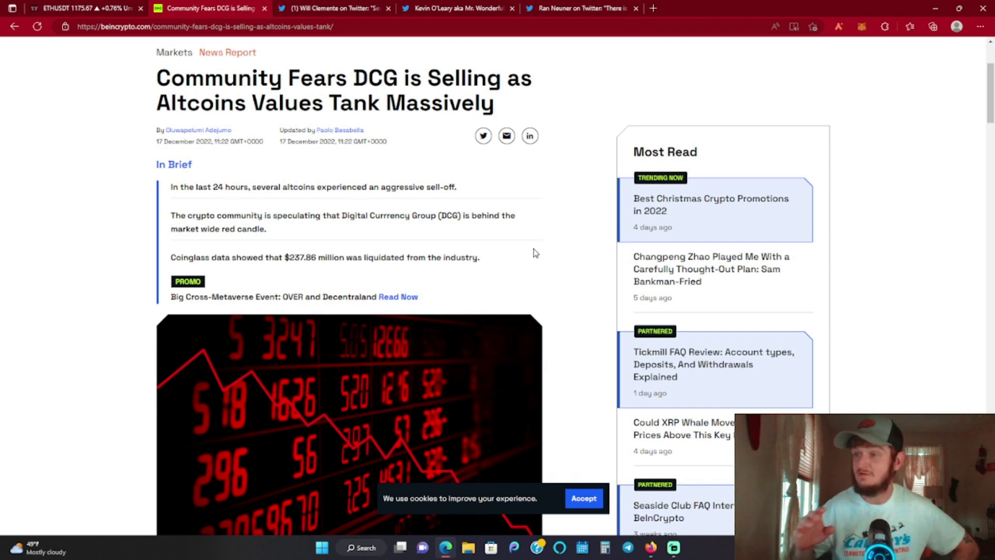
mouse_move(530, 268)
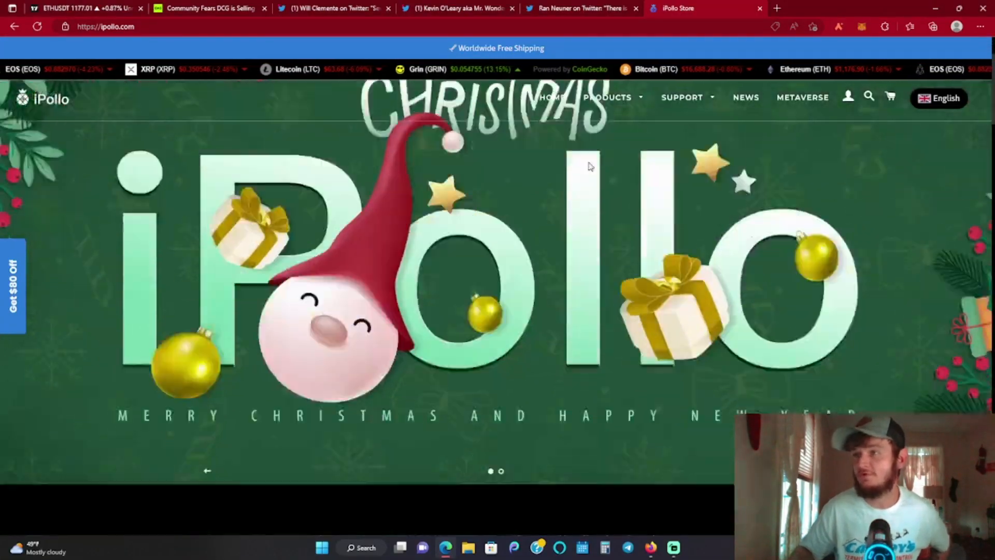
Browse the iPollo Store miner listings, ending on the V1 Mini SE Plus at $1,059.
scroll("down", 3)
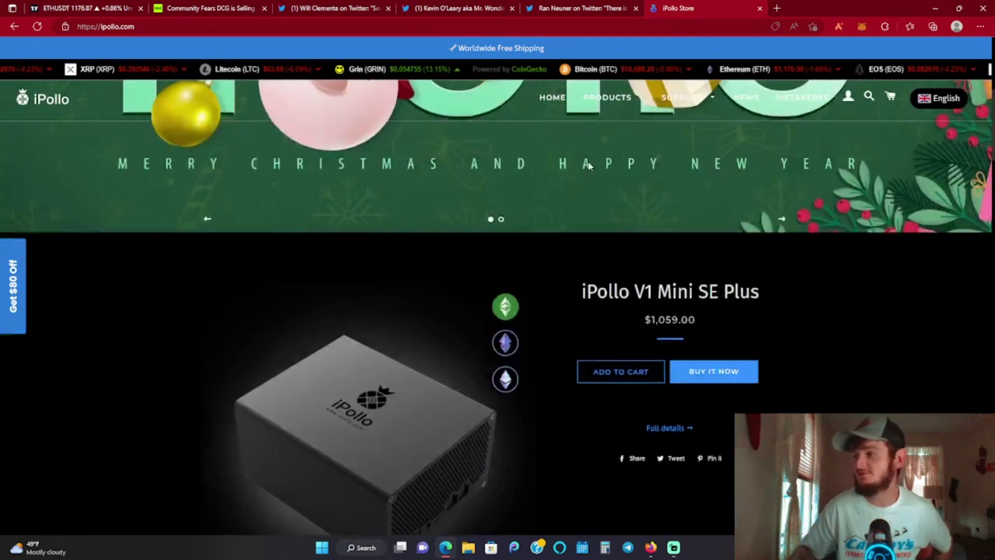
scroll("down", 3)
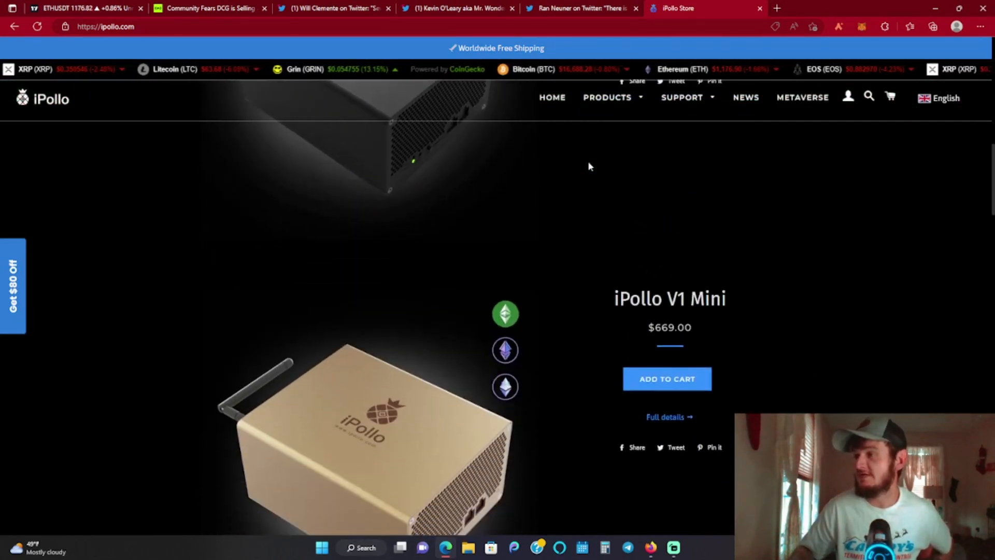
scroll("down", 3)
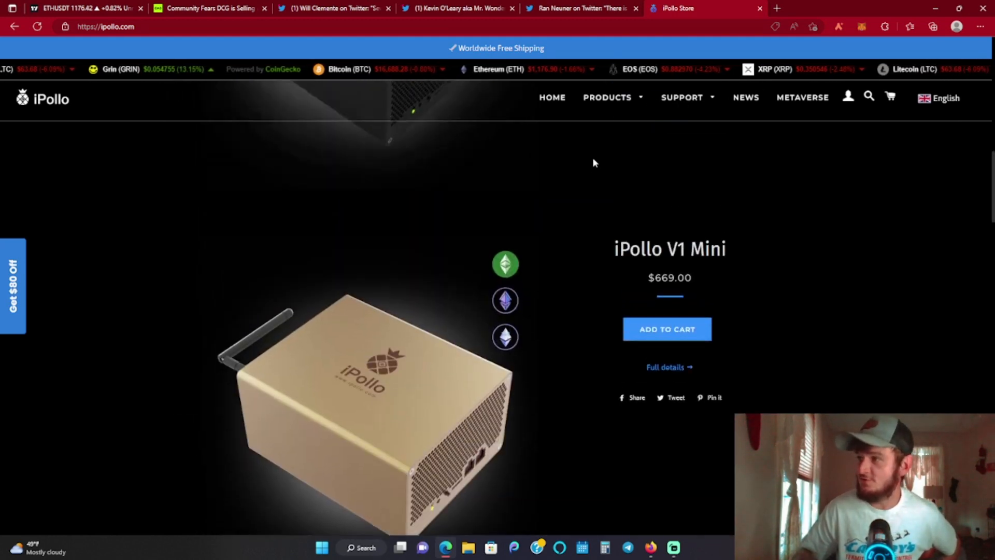
scroll("down", 3)
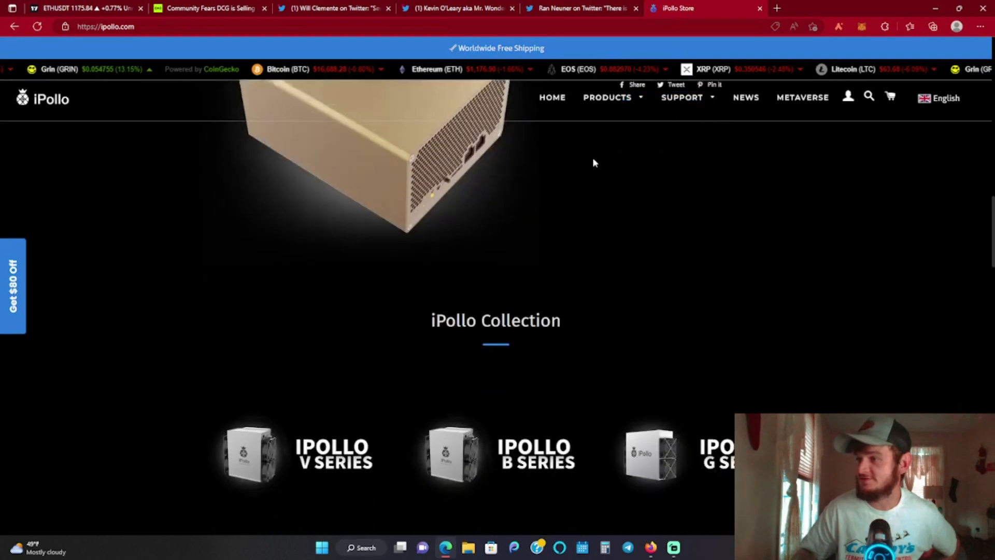
scroll("down", 3)
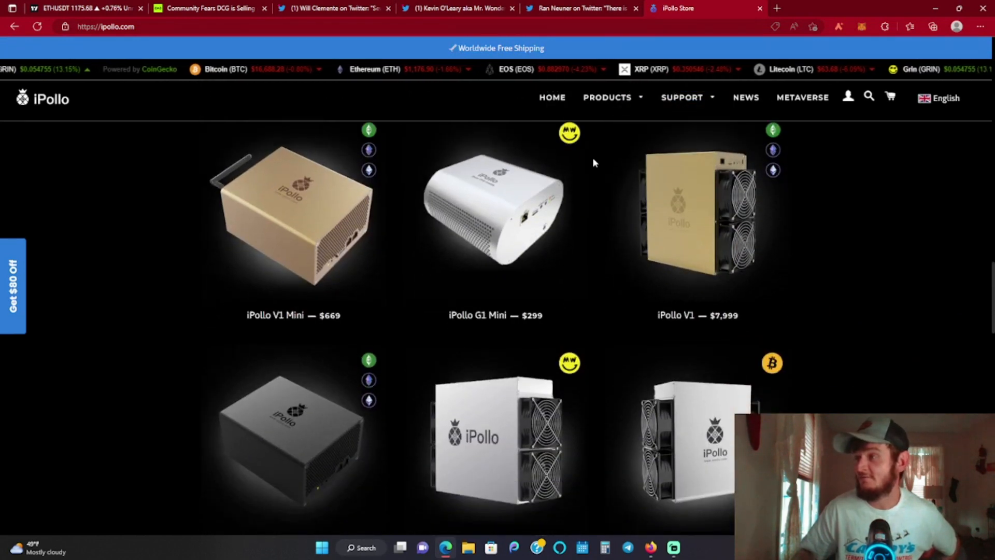
mouse_move(579, 173)
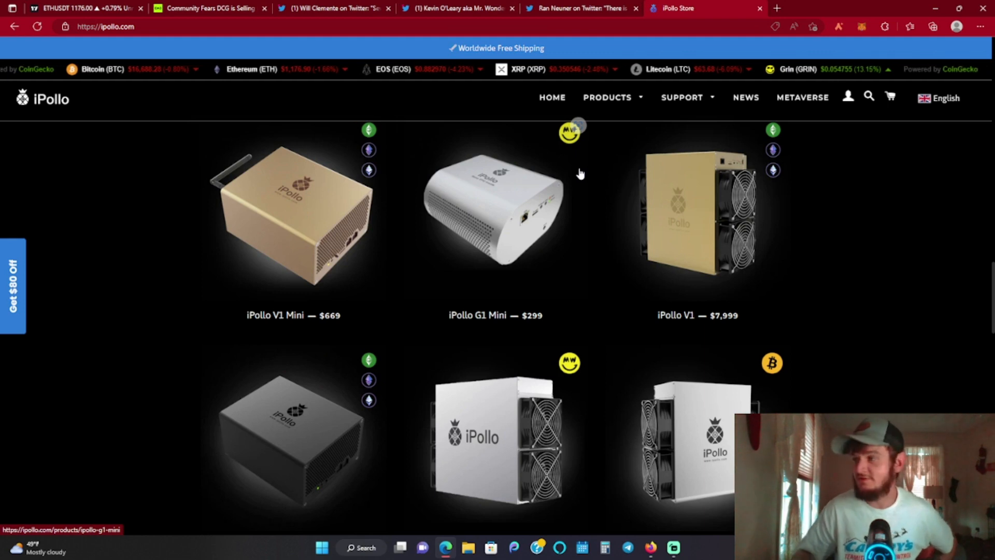
scroll("down", 3)
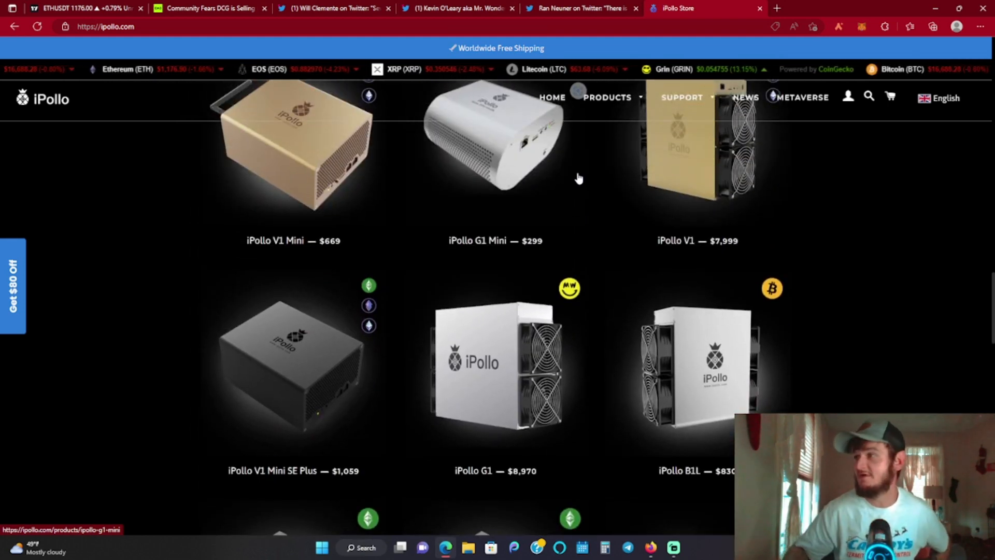
scroll("up", 3)
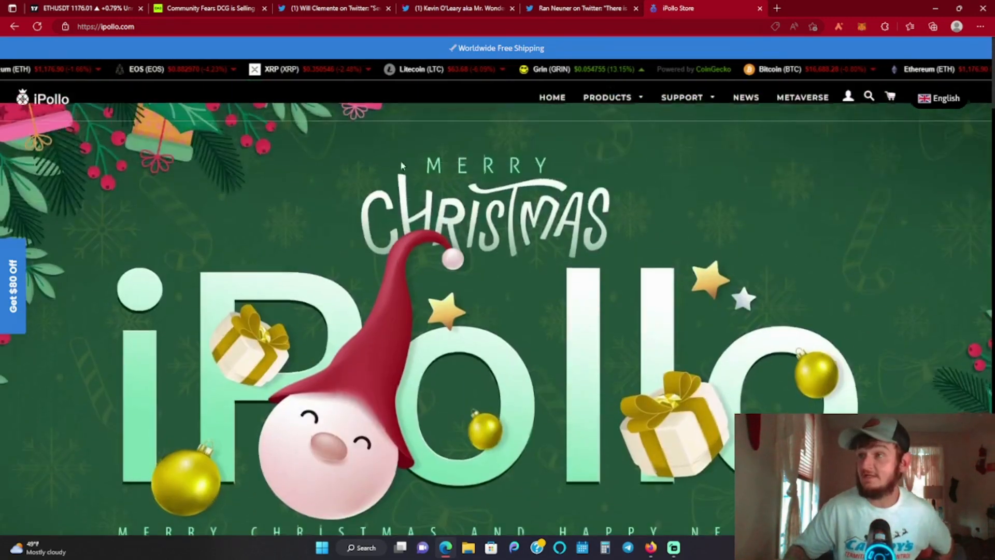
scroll("down", 3)
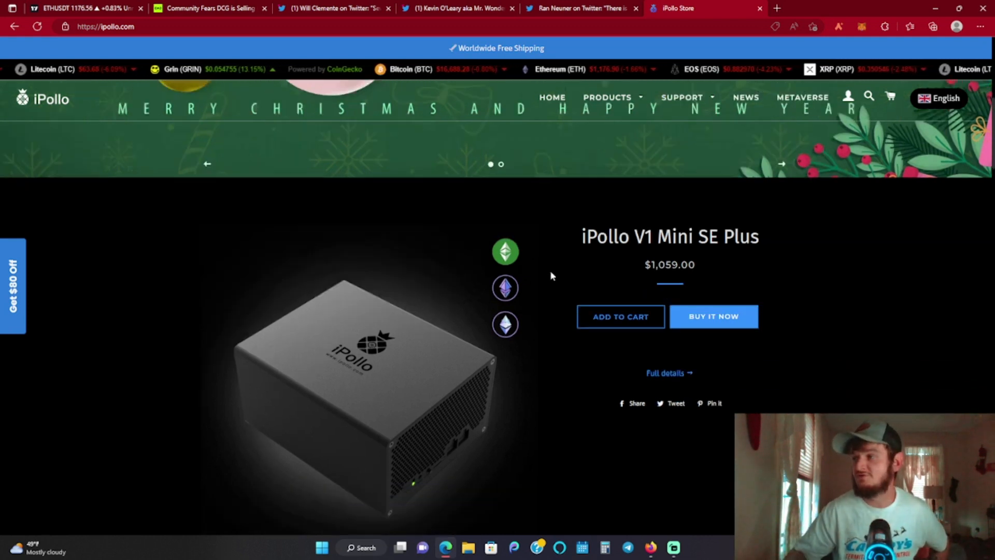
scroll("down", 3)
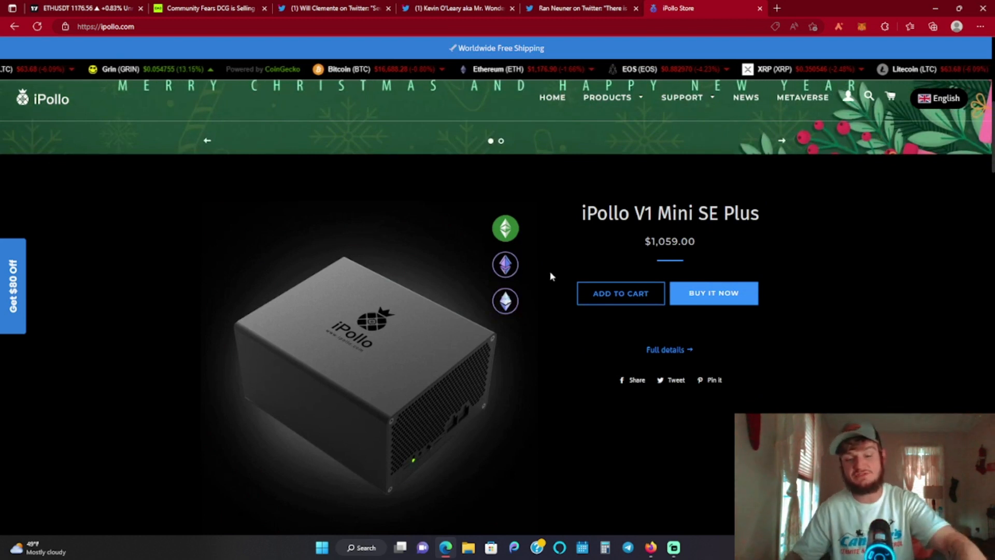